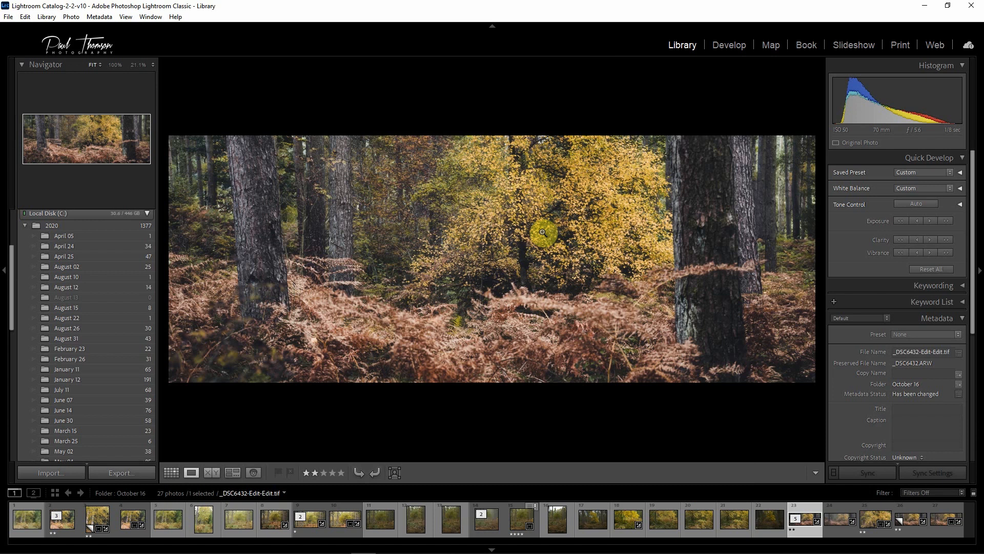
Send the forest photo from Lightroom Classic to Photoshop 2021 via Edit In.
{"action": "right_click", "coordinate": [541, 232]}
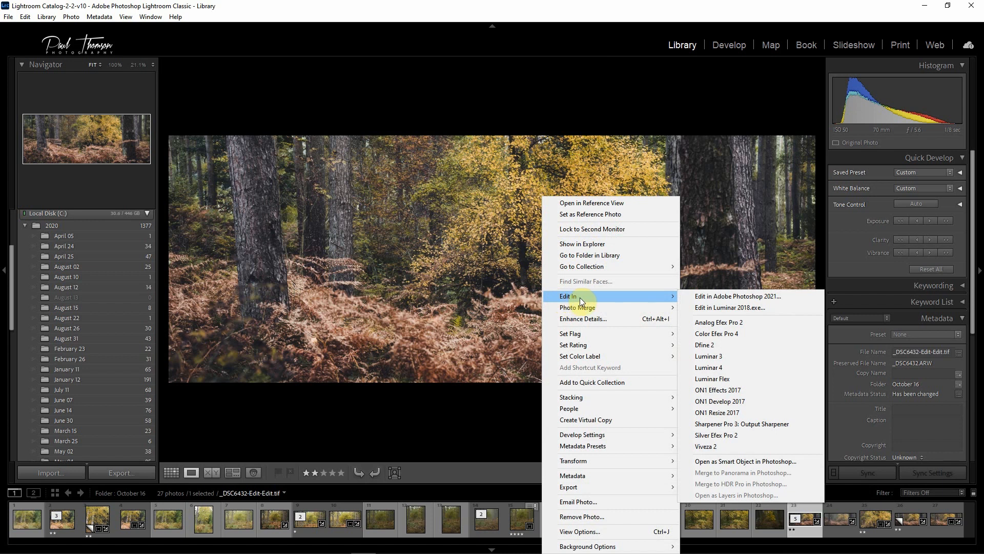
{"action": "left_click", "coordinate": [737, 296]}
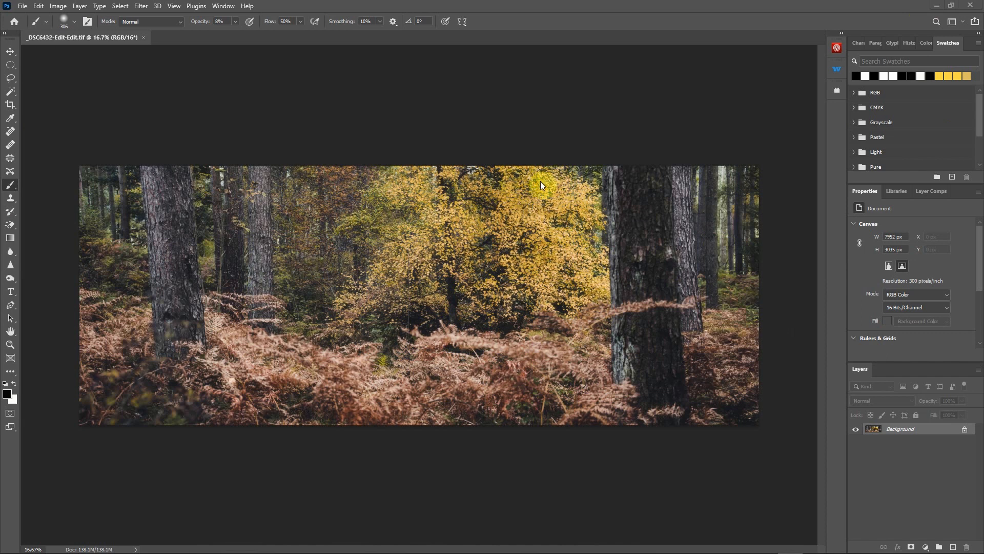
{"action": "mouse_move", "coordinate": [419, 121]}
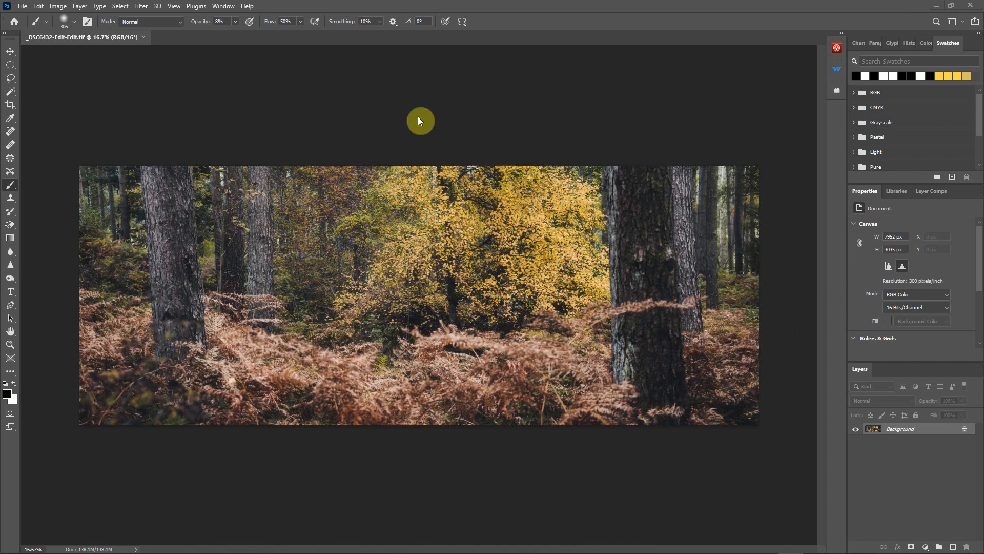
{"action": "mouse_move", "coordinate": [346, 128]}
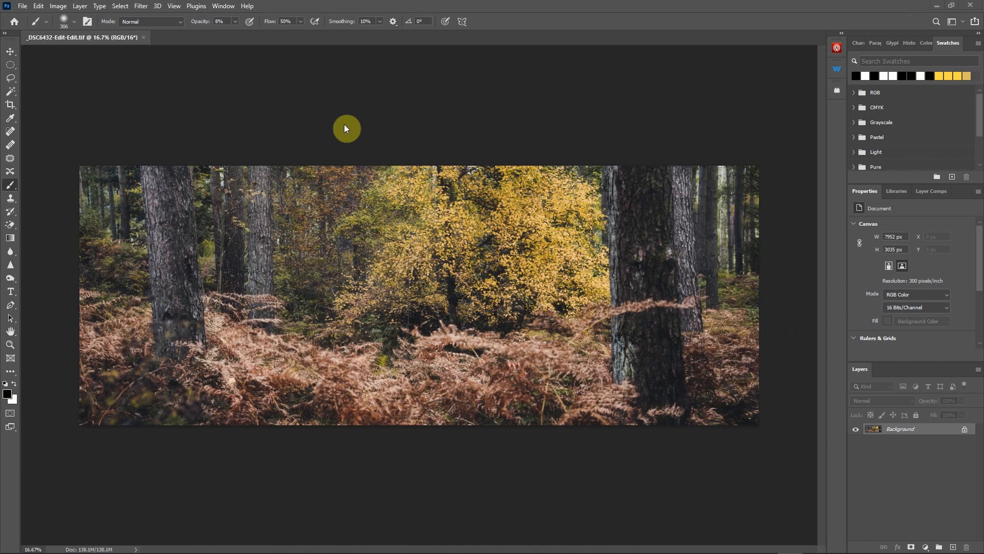
{"action": "mouse_move", "coordinate": [328, 136]}
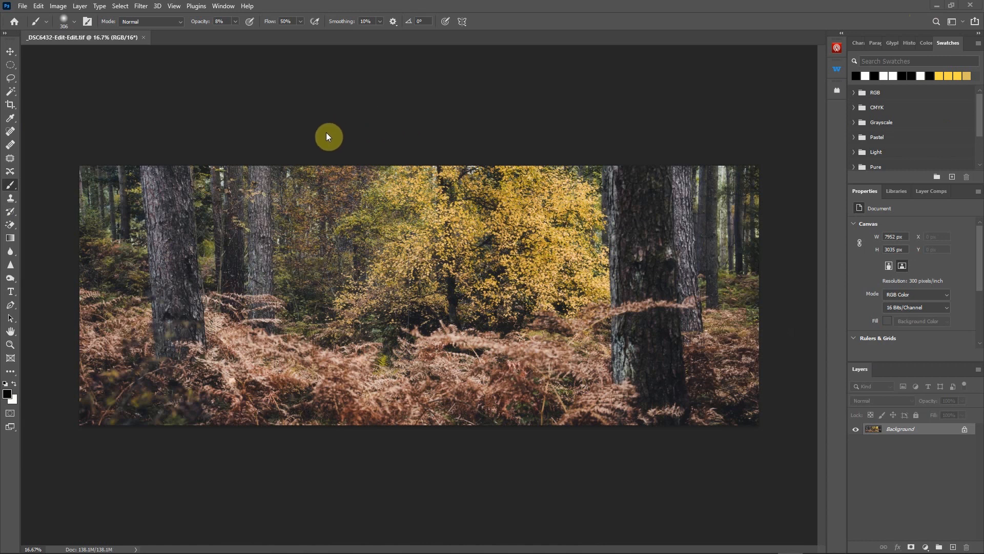
{"action": "mouse_move", "coordinate": [140, 8]}
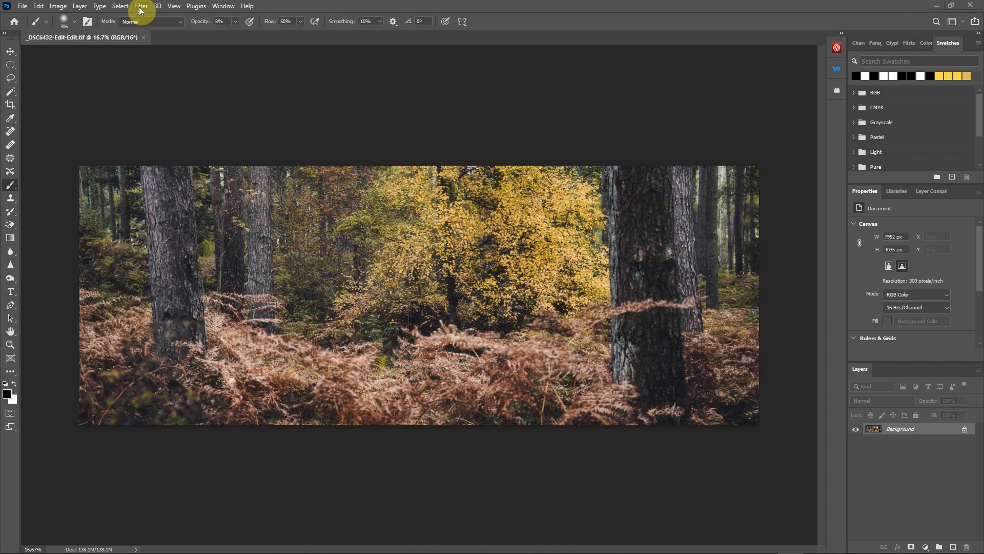
{"action": "mouse_move", "coordinate": [407, 150]}
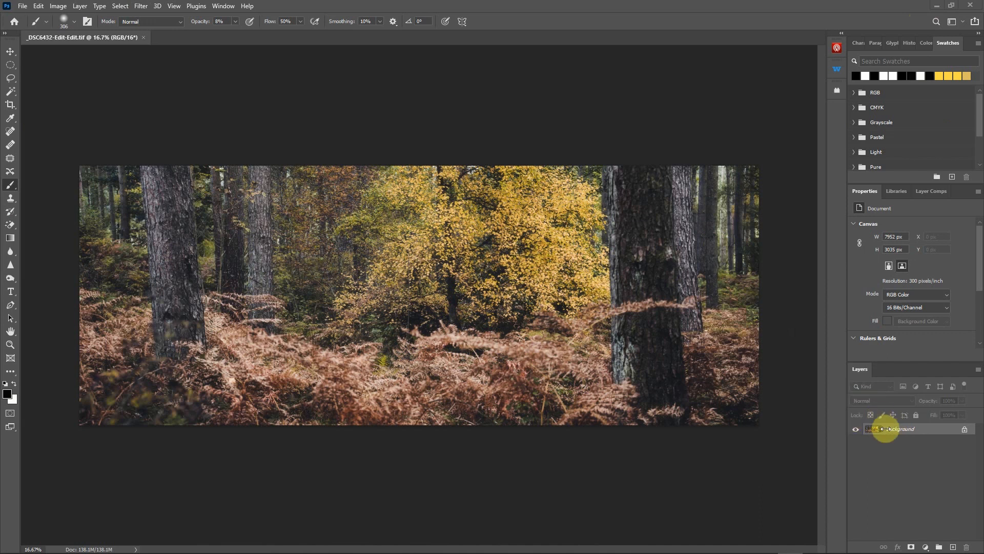
Duplicate the Background layer as a new layer named 'fog'.
{"action": "right_click", "coordinate": [890, 428]}
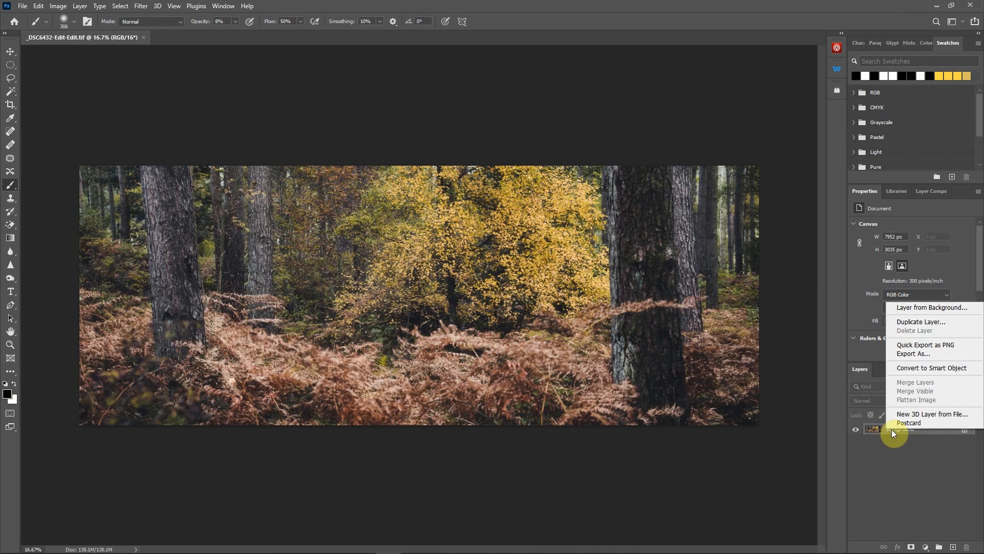
{"action": "mouse_move", "coordinate": [922, 322]}
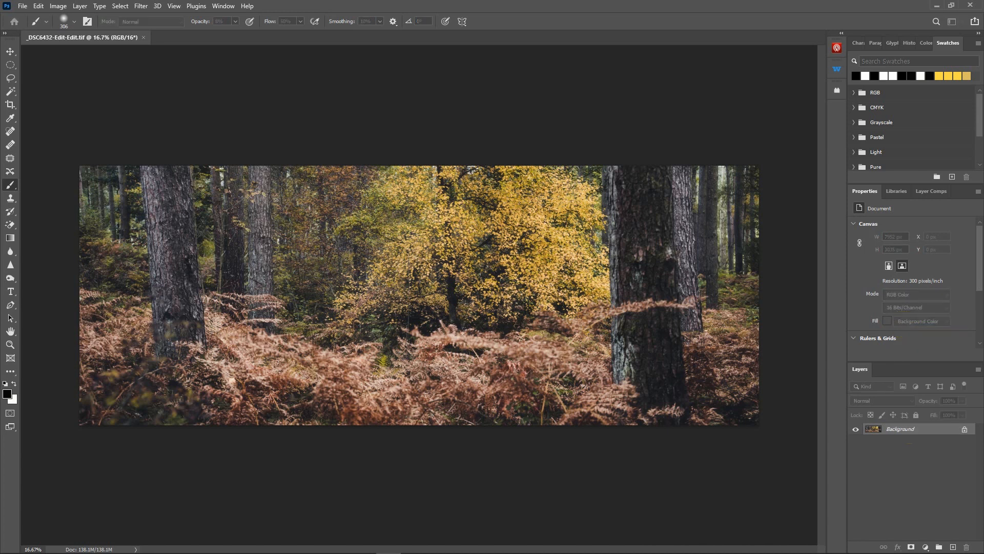
{"action": "left_click", "coordinate": [79, 6]}
{"action": "type", "text": "Ba"}
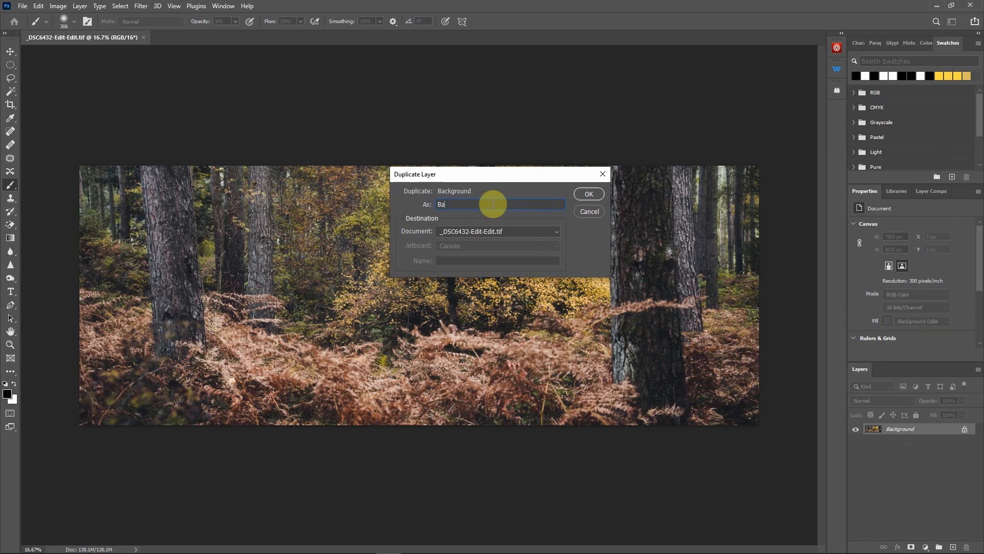
{"action": "type", "text": "fog"}
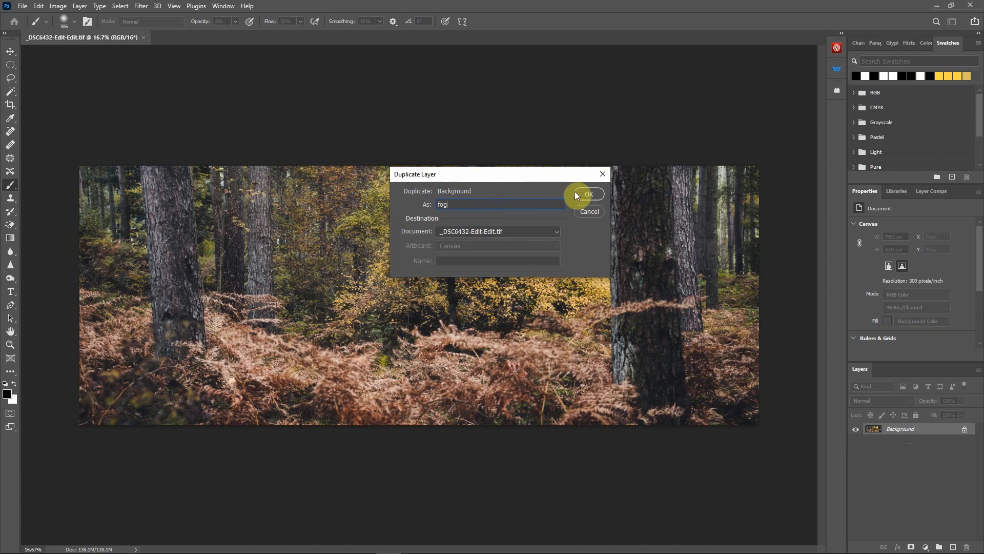
{"action": "left_click", "coordinate": [589, 193]}
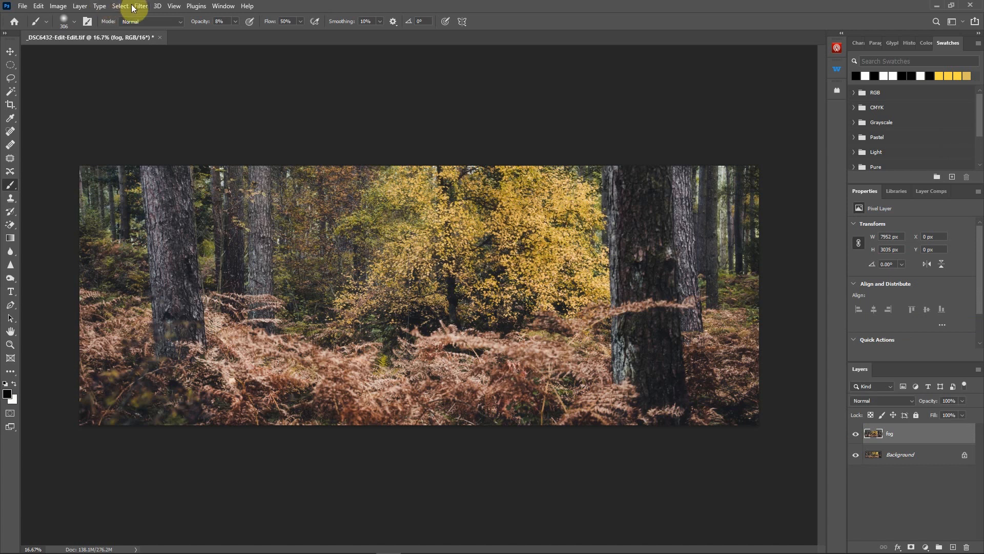
Launch the Neural Filters workspace from the Filter menu for the fog layer.
{"action": "left_click", "coordinate": [140, 6]}
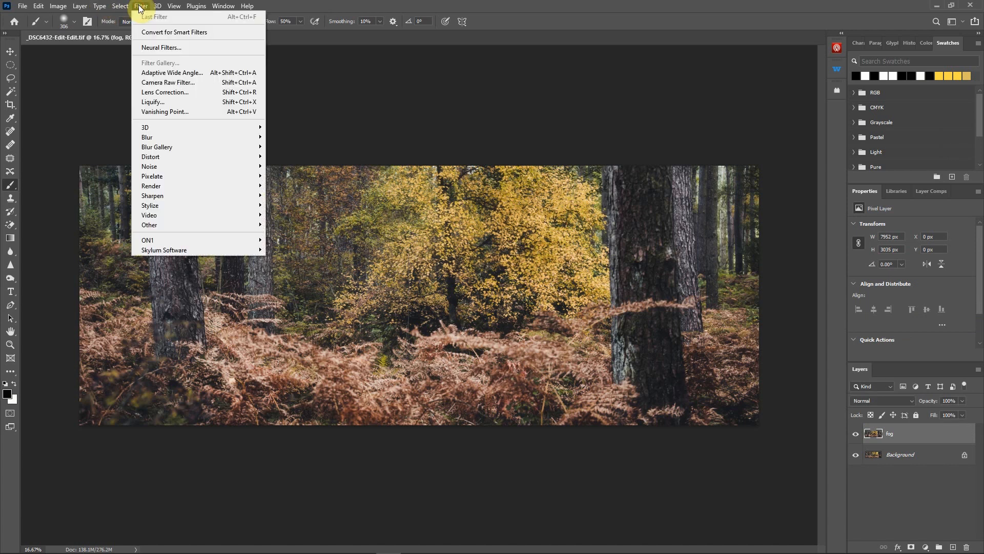
{"action": "mouse_move", "coordinate": [161, 48]}
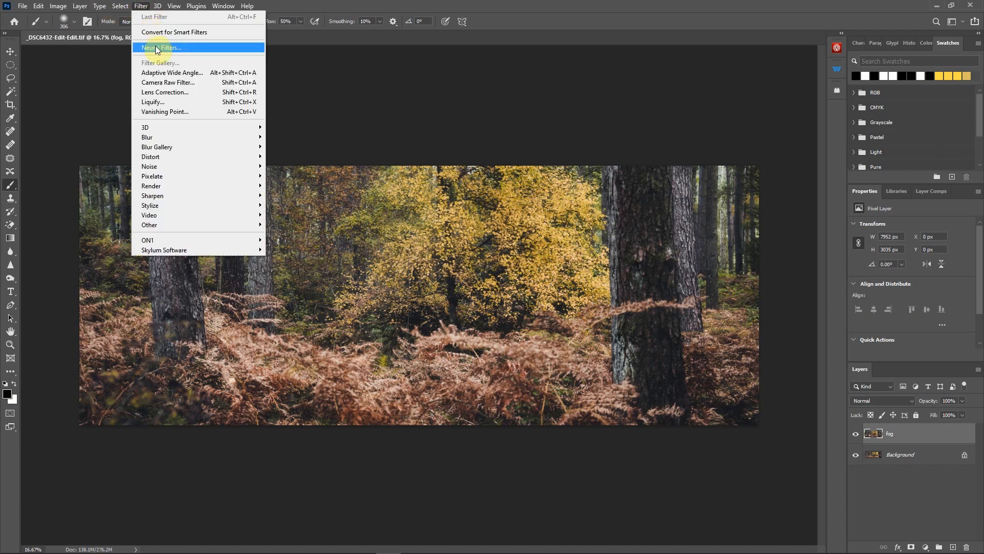
{"action": "mouse_move", "coordinate": [163, 52]}
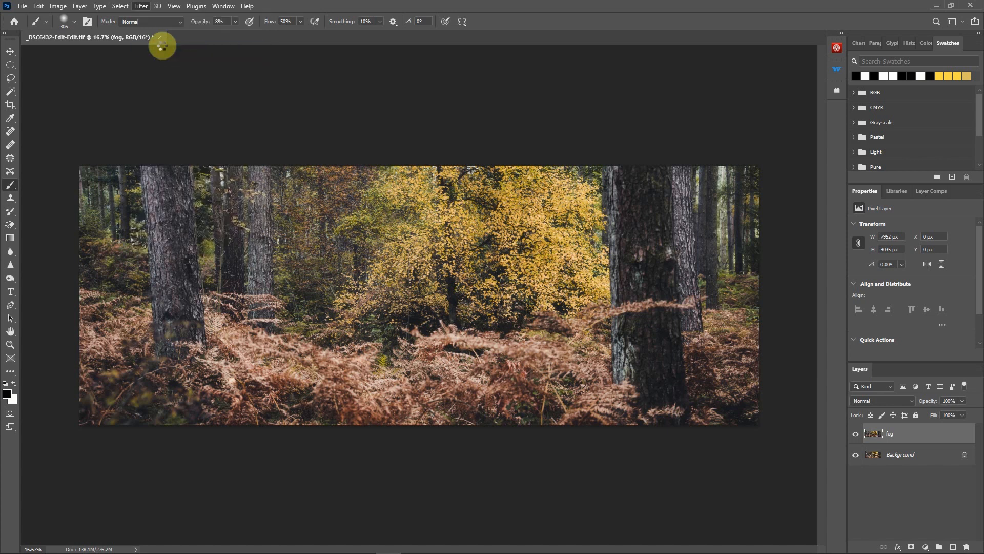
{"action": "left_click", "coordinate": [141, 6]}
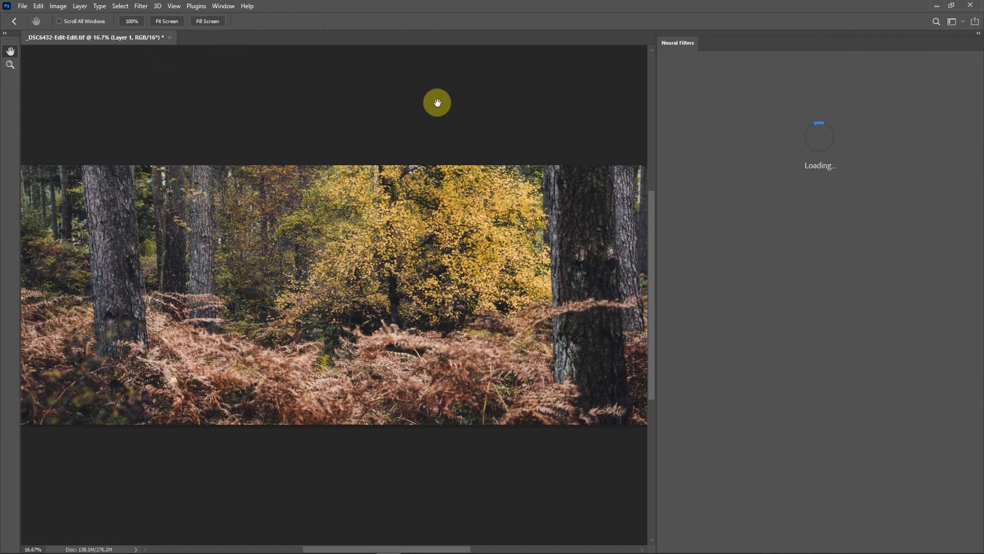
{"action": "mouse_move", "coordinate": [690, 132]}
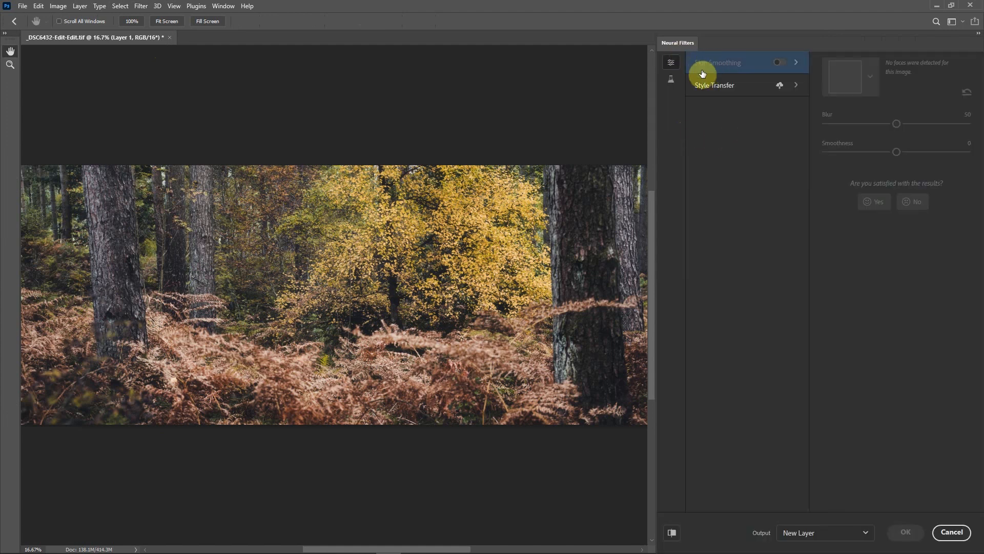
{"action": "mouse_move", "coordinate": [711, 86]}
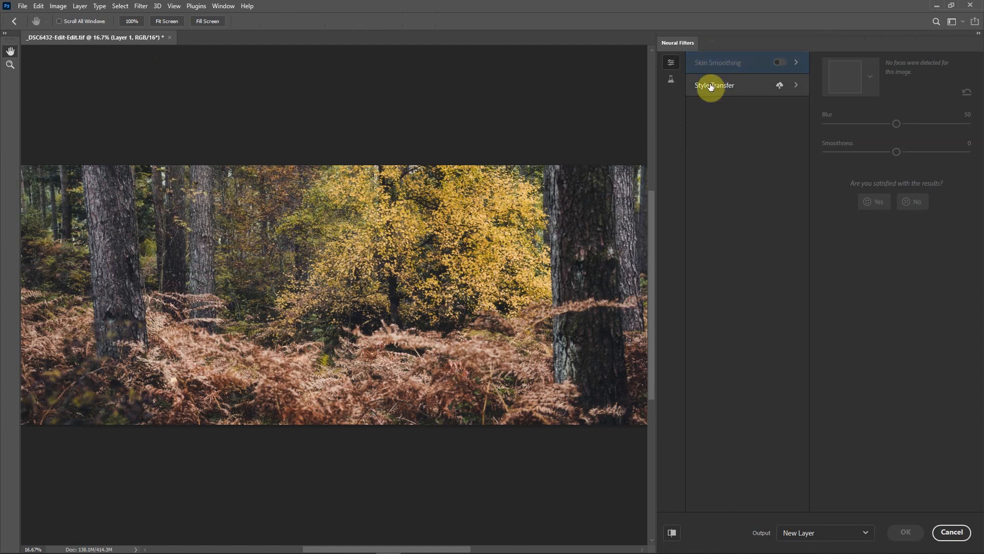
{"action": "mouse_move", "coordinate": [670, 79]}
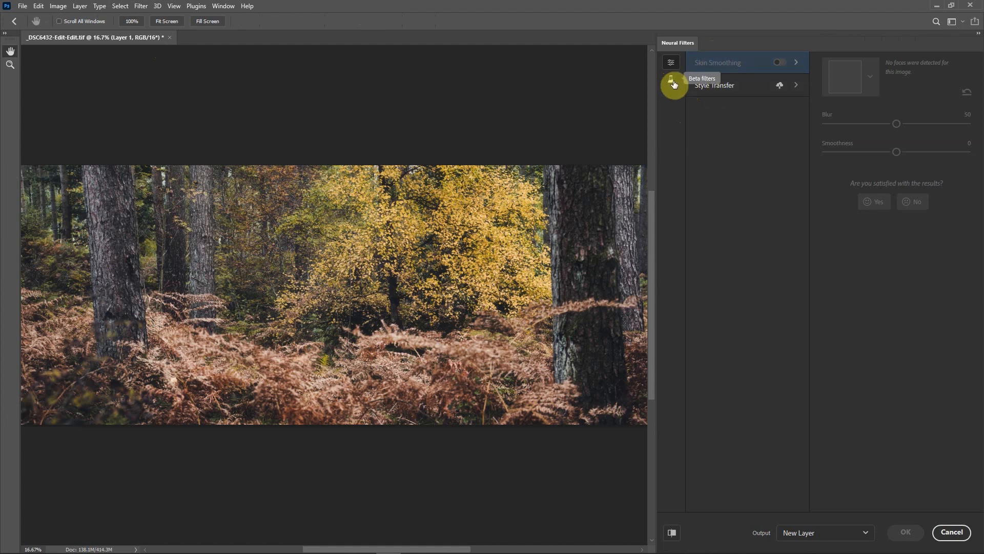
List the beta neural filters, including Depth-Aware Haze.
{"action": "left_click", "coordinate": [671, 83]}
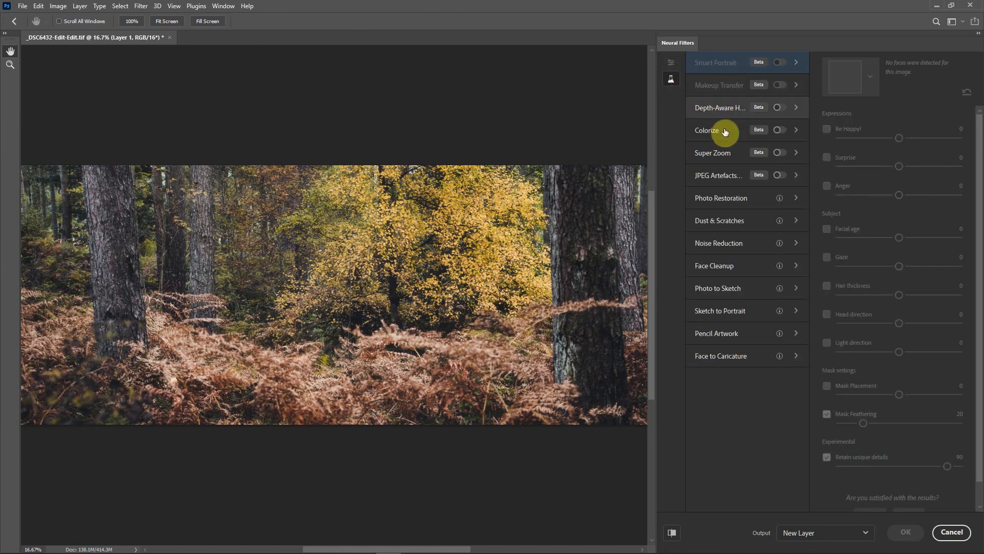
{"action": "mouse_move", "coordinate": [727, 114]}
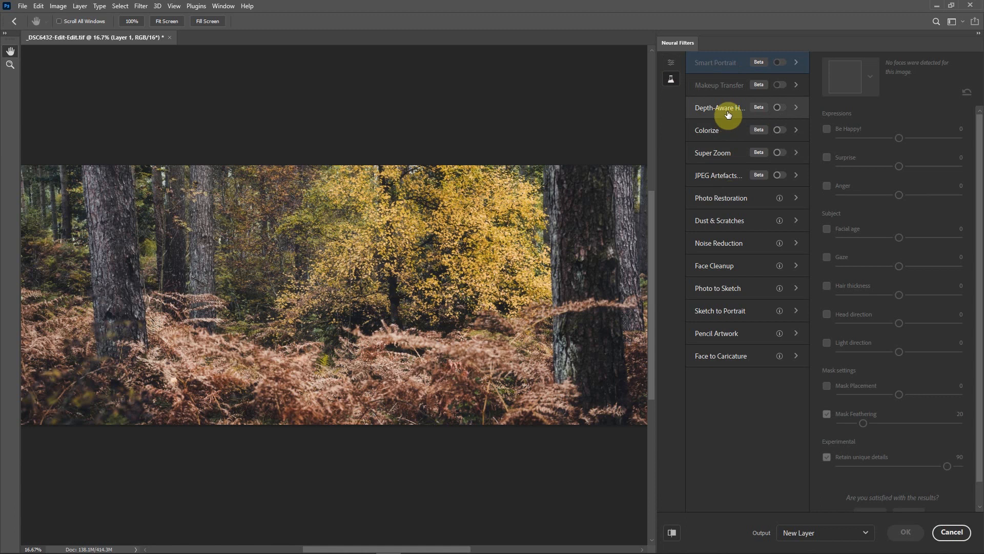
{"action": "mouse_move", "coordinate": [793, 113]}
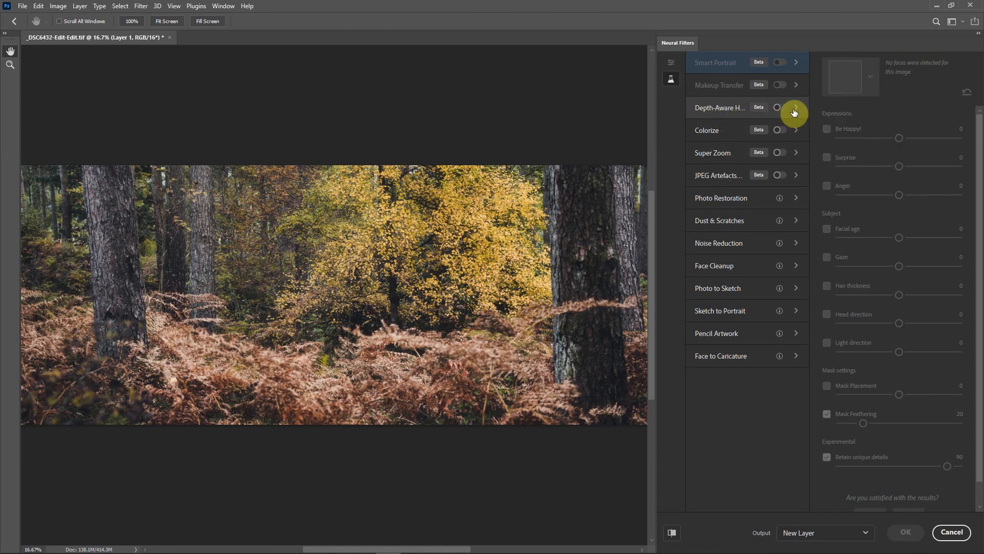
{"action": "mouse_move", "coordinate": [720, 115]}
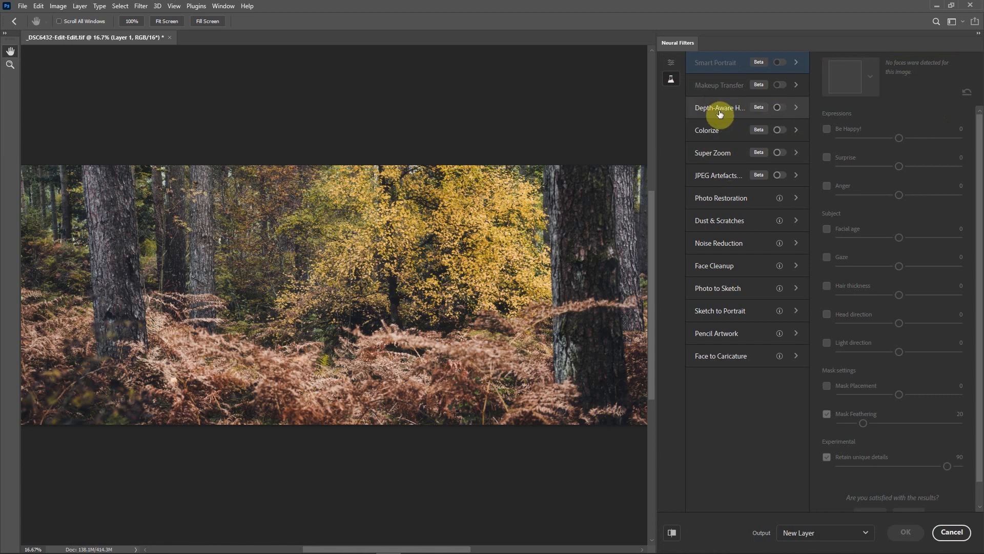
{"action": "mouse_move", "coordinate": [720, 108]}
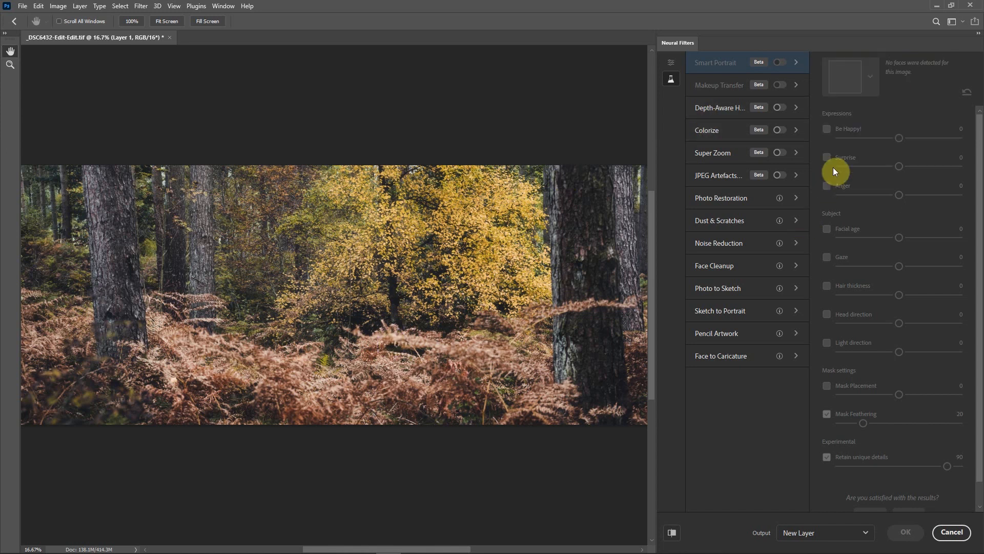
{"action": "mouse_move", "coordinate": [769, 112]}
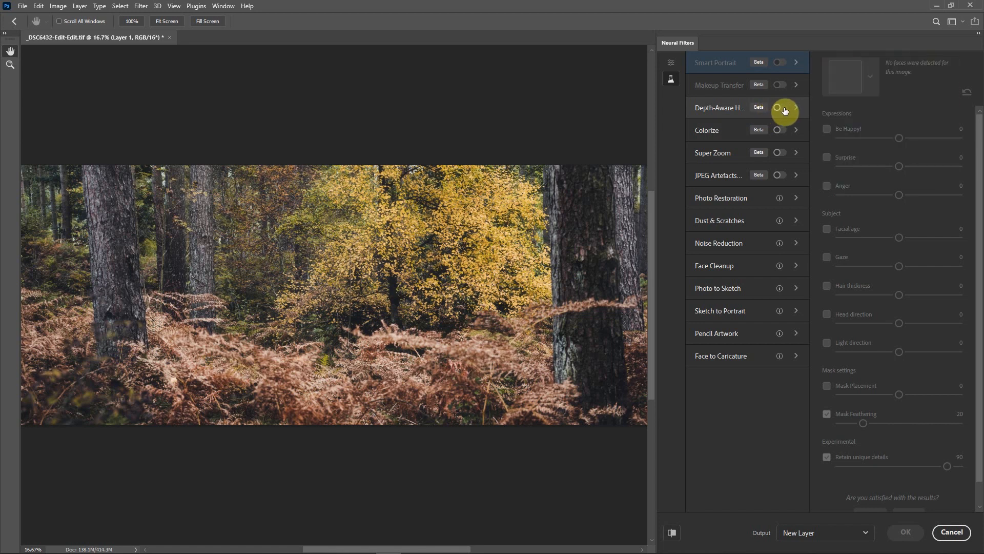
Enable Depth-Aware Haze at strength 36 with Warmth turned on and cooled to -11.
{"action": "left_click", "coordinate": [782, 107]}
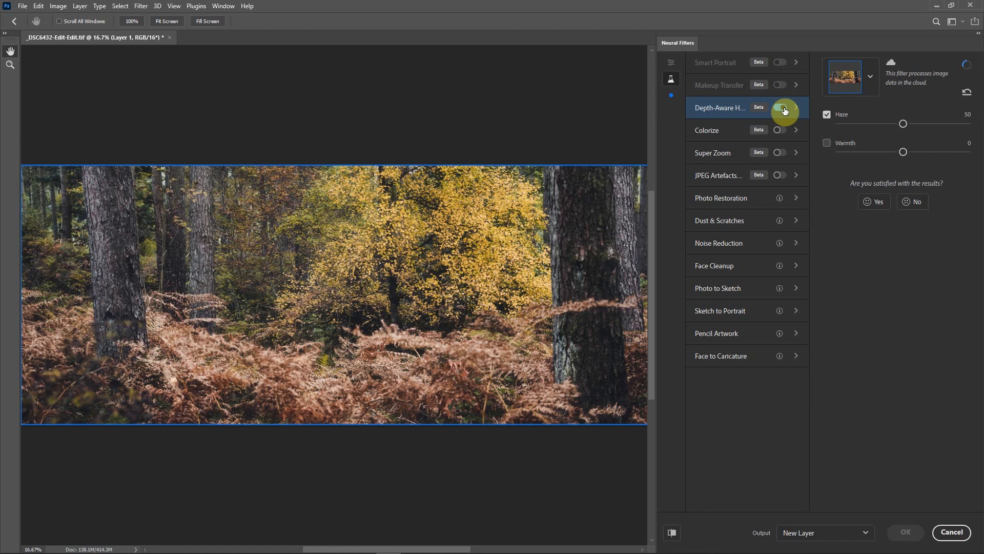
{"action": "left_click", "coordinate": [780, 107]}
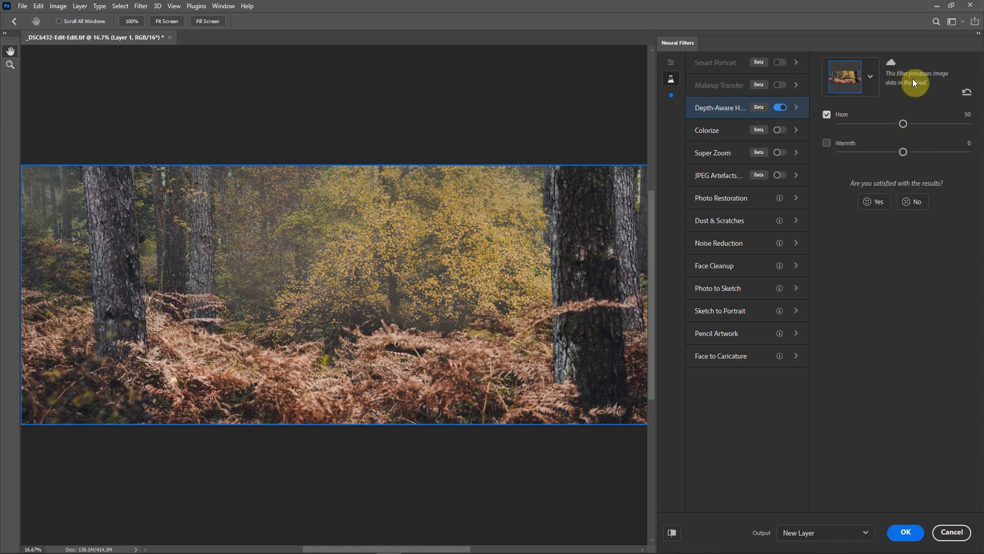
{"action": "mouse_move", "coordinate": [942, 93]}
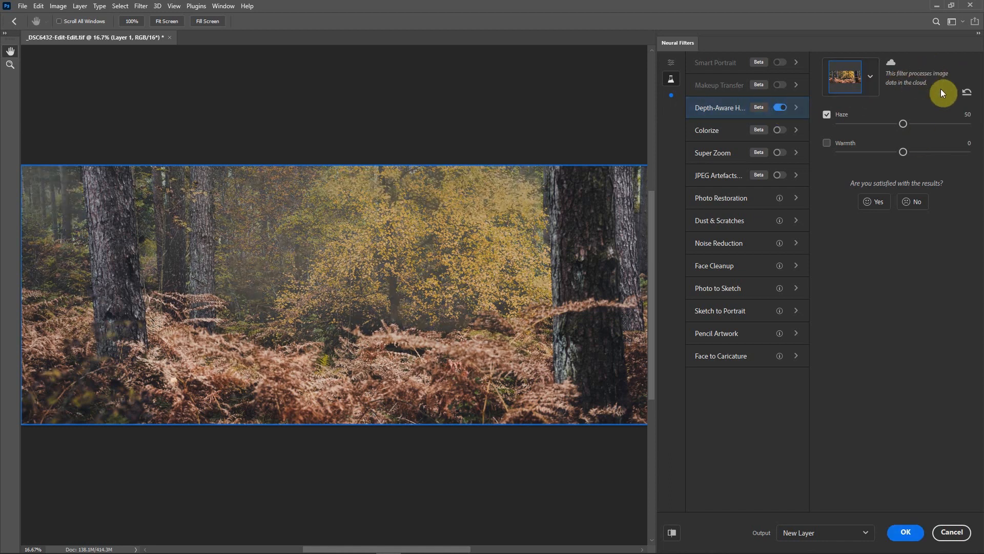
{"action": "mouse_move", "coordinate": [426, 256]}
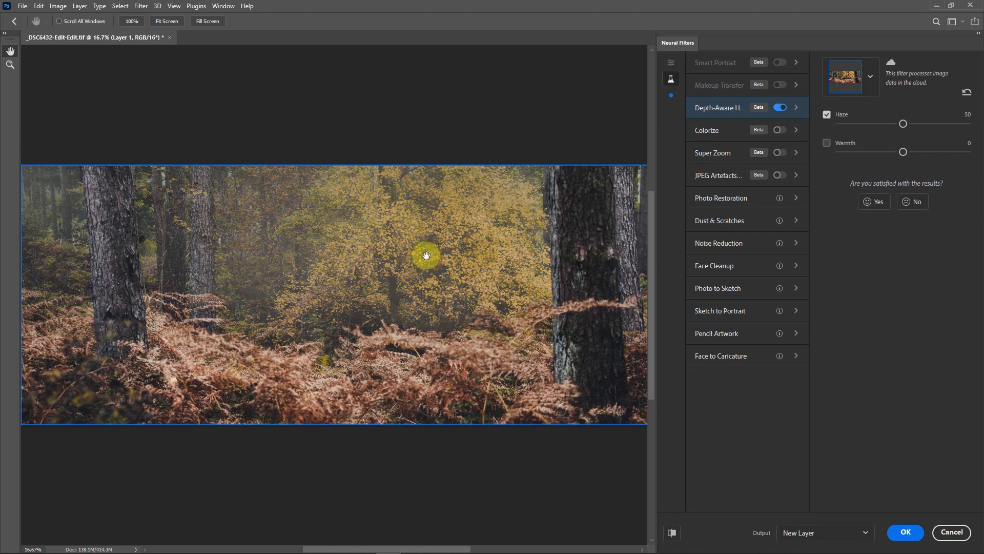
{"action": "mouse_move", "coordinate": [383, 234]}
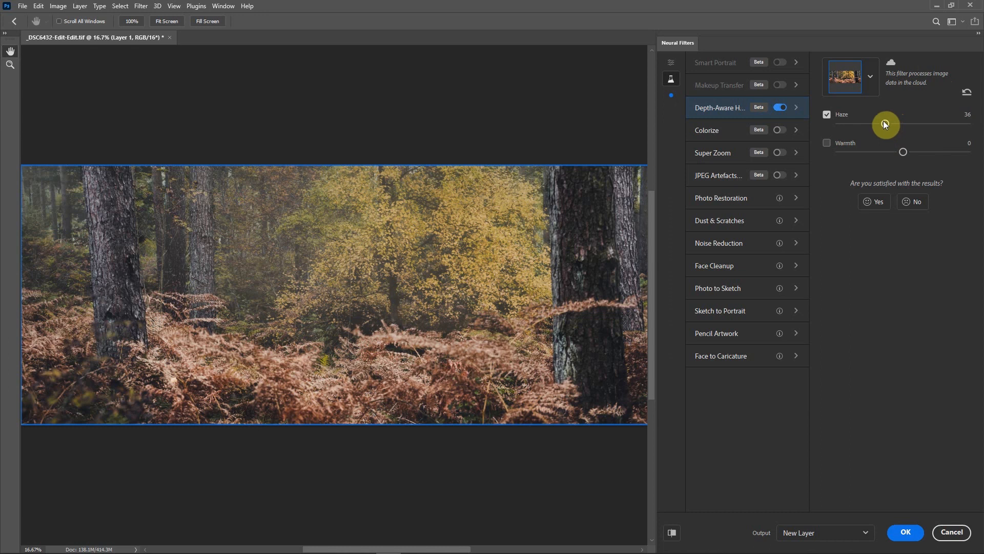
{"action": "mouse_move", "coordinate": [905, 155]}
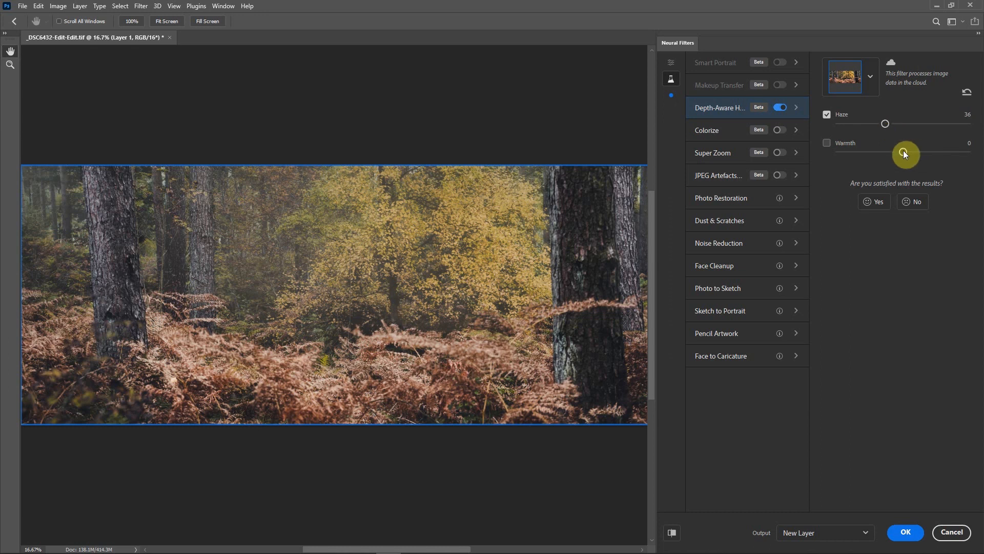
{"action": "left_click", "coordinate": [827, 143]}
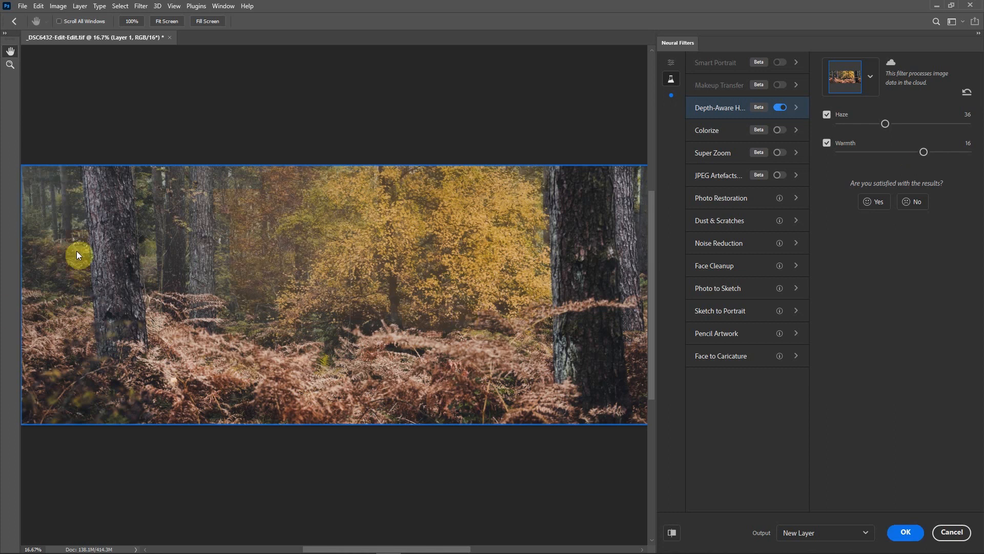
{"action": "mouse_move", "coordinate": [931, 159]}
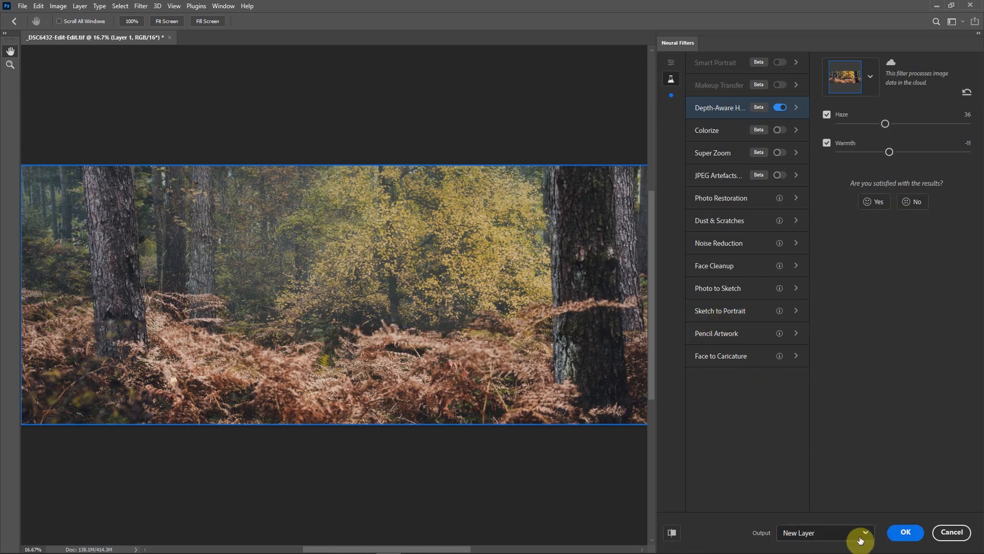
Output the haze result to the Current Layer and confirm the filter.
{"action": "left_click", "coordinate": [861, 533]}
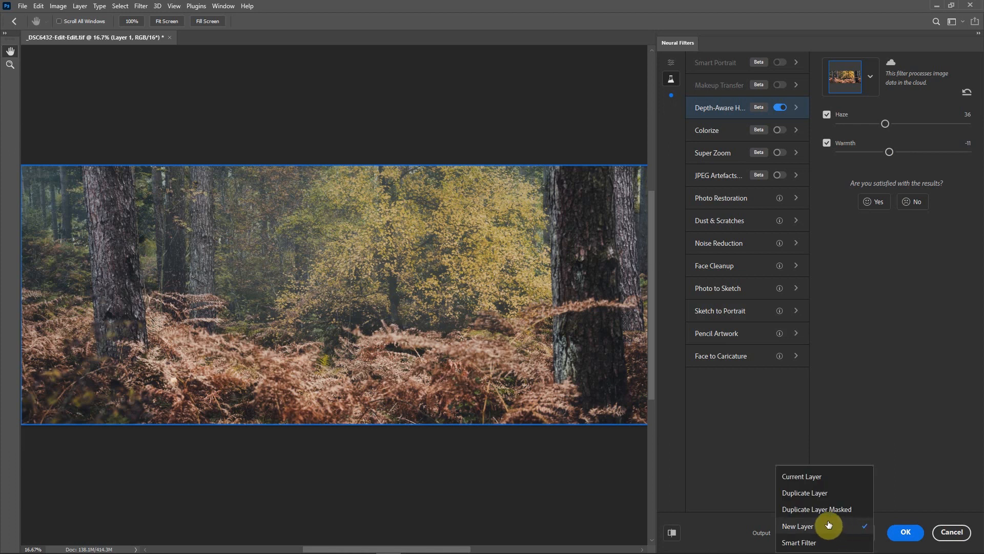
{"action": "left_click", "coordinate": [802, 476]}
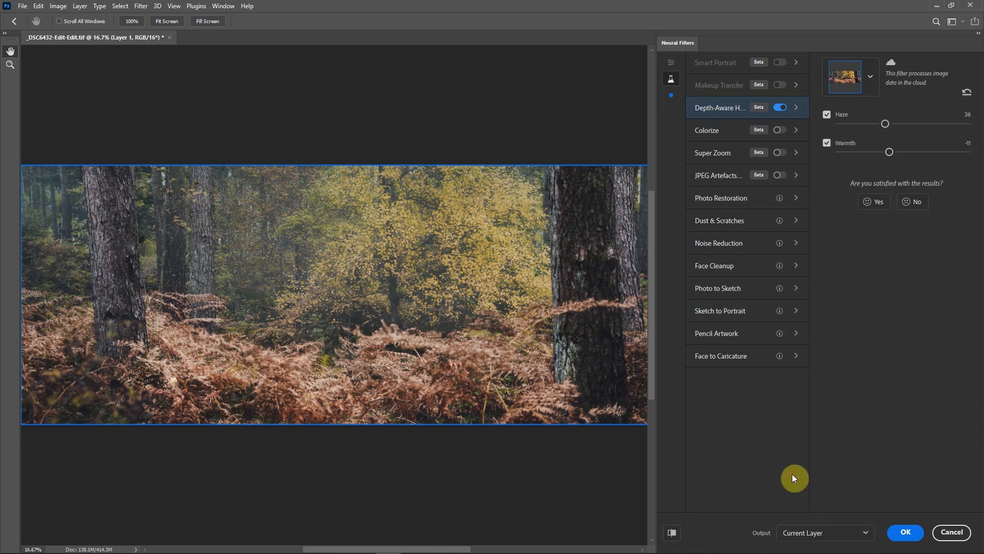
{"action": "left_click", "coordinate": [905, 532]}
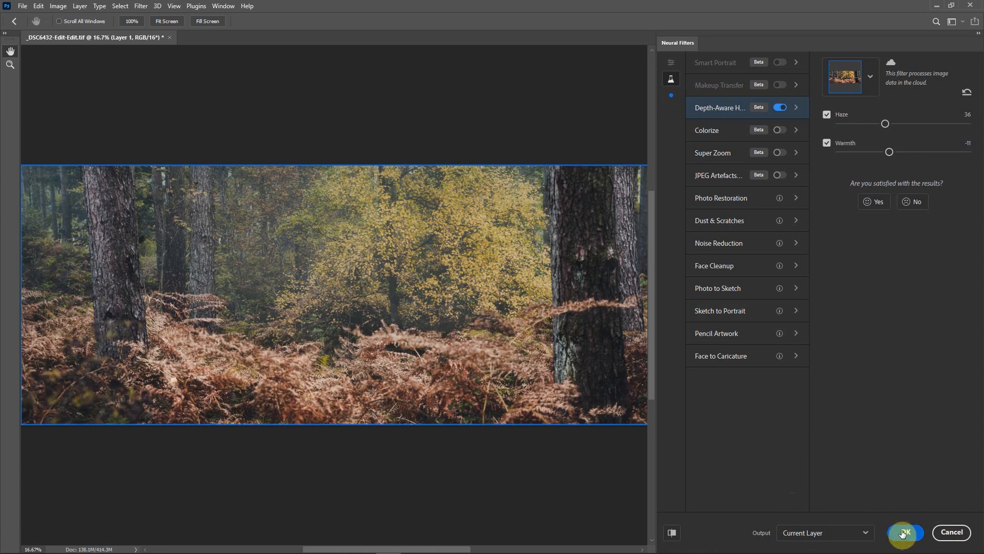
{"action": "left_click", "coordinate": [904, 532]}
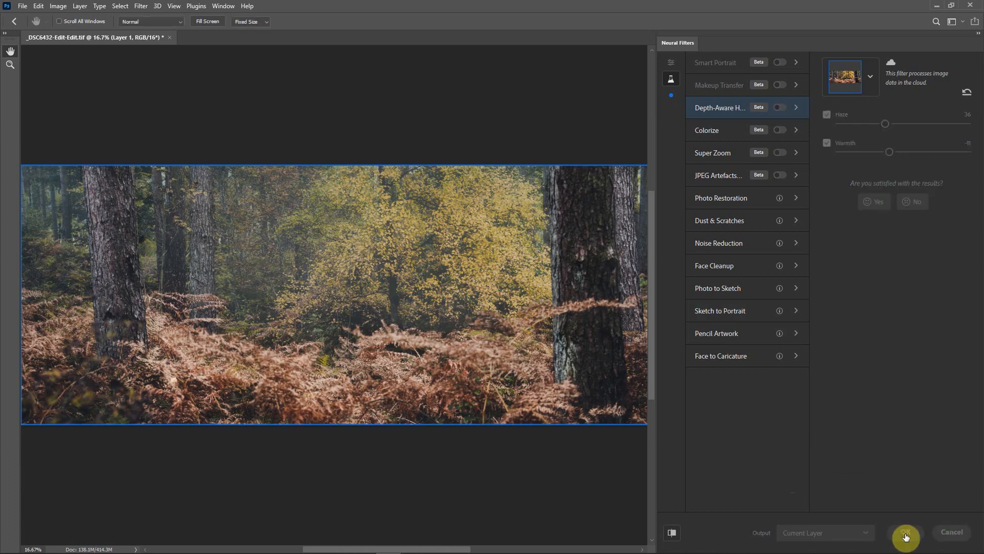
Name the hazy layer 'fog' and toggle its visibility to compare with and without haze.
{"action": "left_click", "coordinate": [905, 536]}
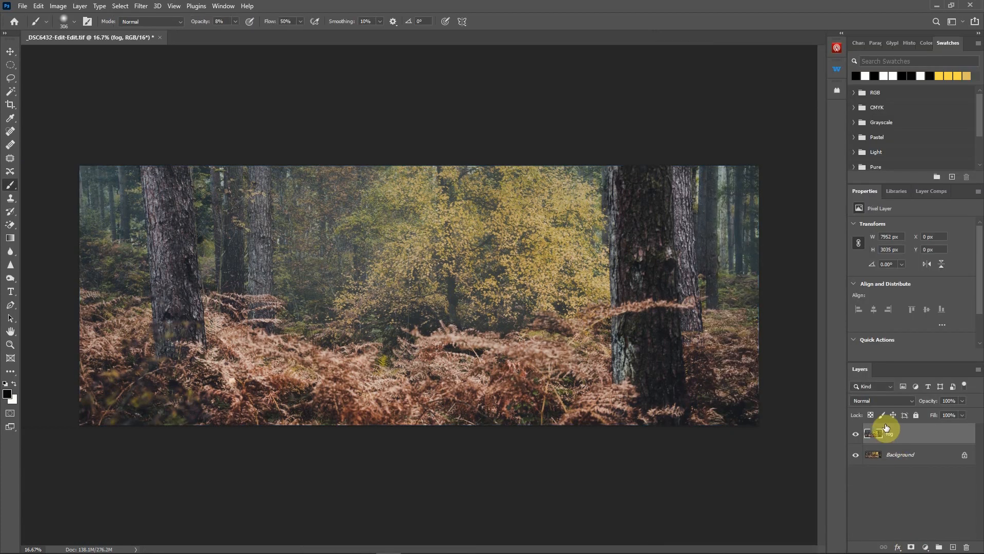
{"action": "left_click", "coordinate": [855, 432]}
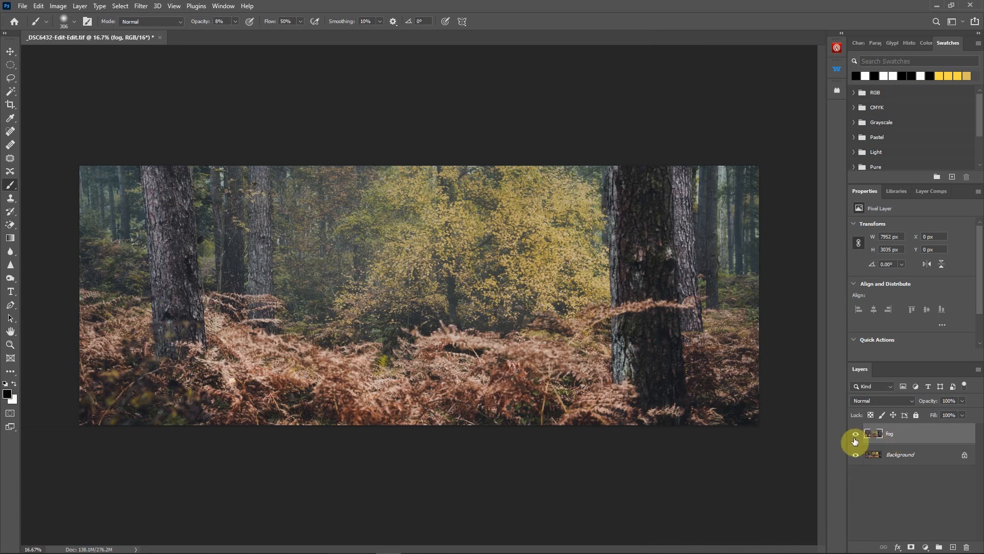
{"action": "left_click", "coordinate": [855, 433]}
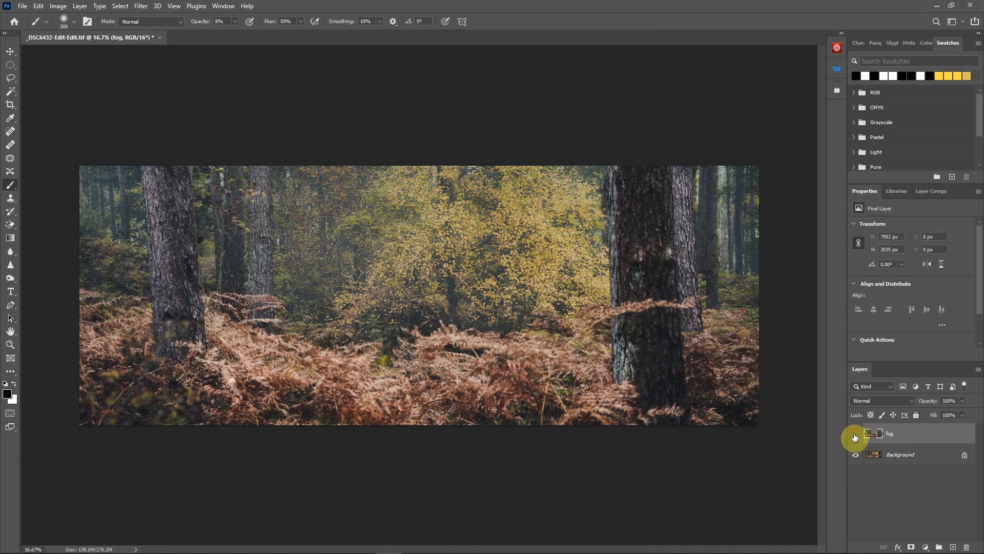
{"action": "left_click", "coordinate": [855, 433]}
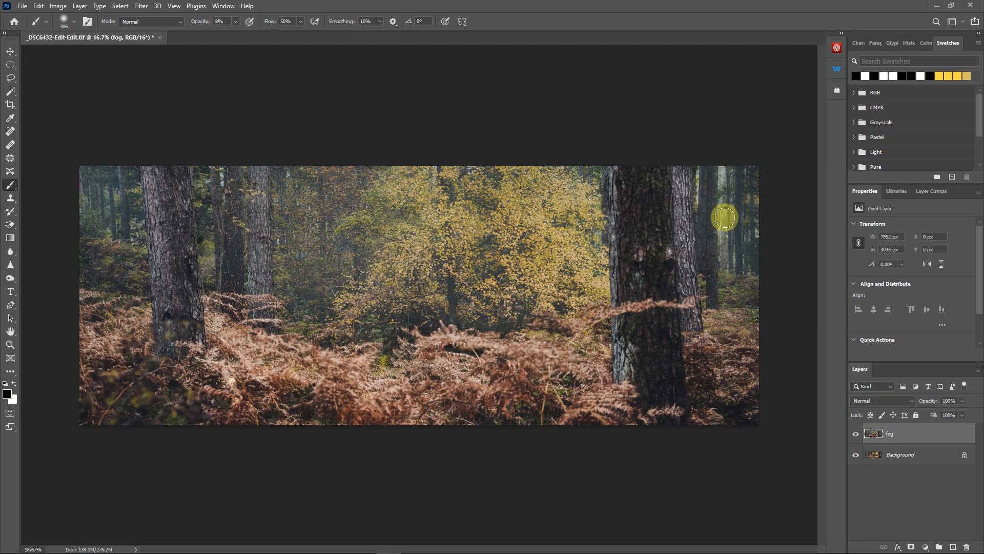
{"action": "mouse_move", "coordinate": [716, 273]}
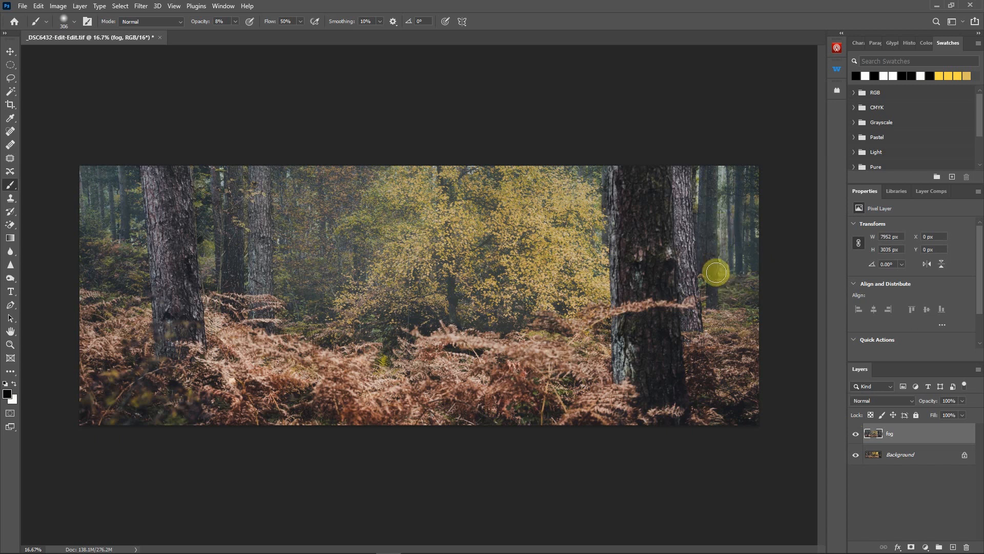
{"action": "mouse_move", "coordinate": [702, 362]}
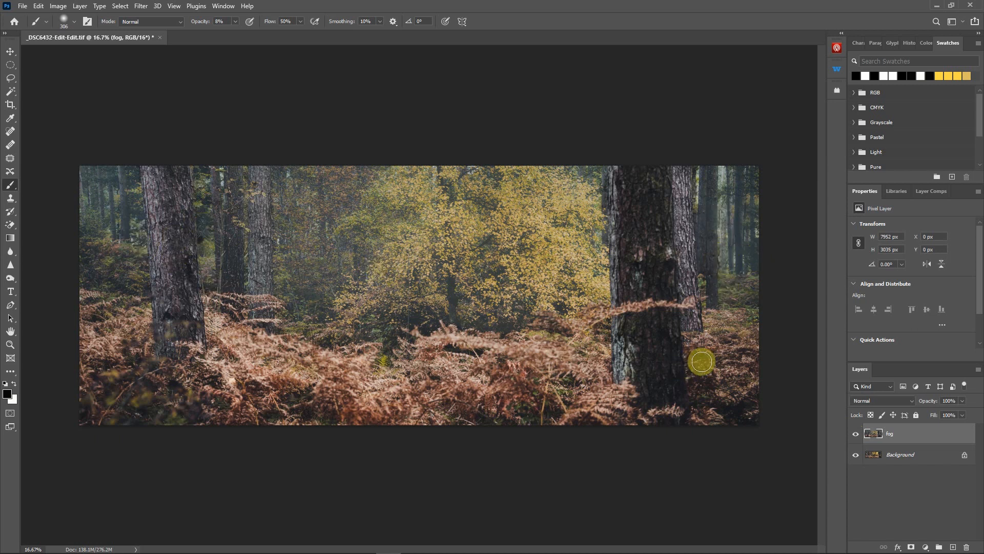
{"action": "mouse_move", "coordinate": [621, 355]}
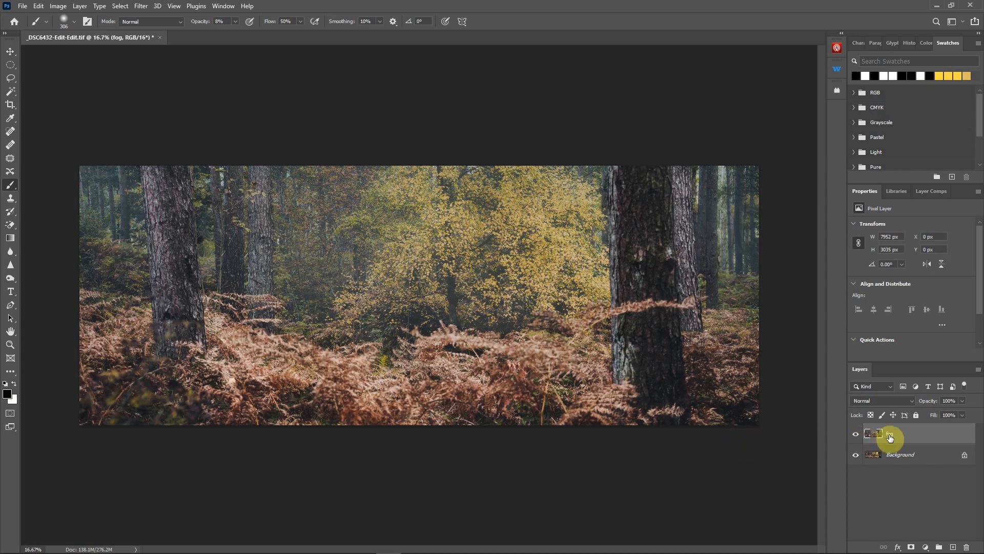
{"action": "mouse_move", "coordinate": [890, 434]}
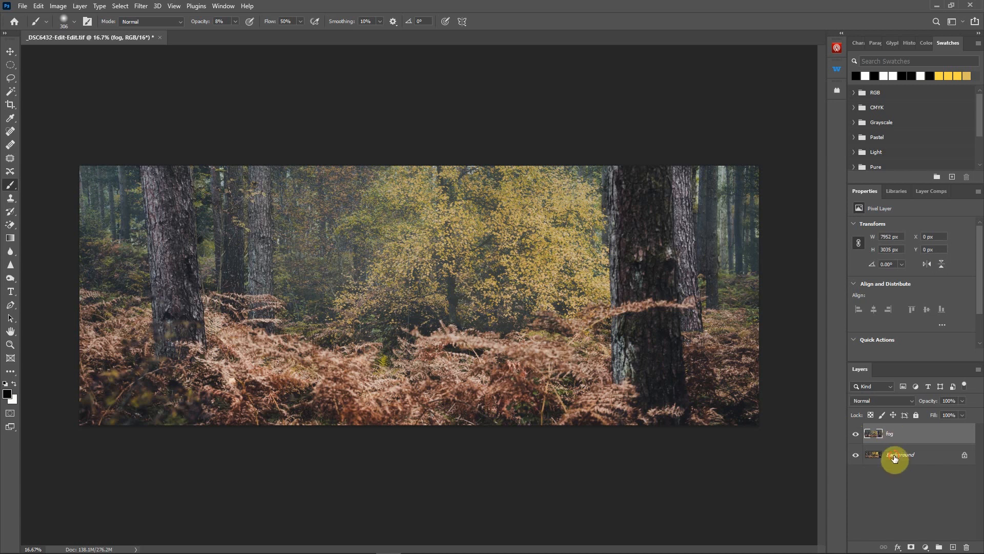
Activate the Background layer, then return to the fog layer.
{"action": "left_click", "coordinate": [899, 454]}
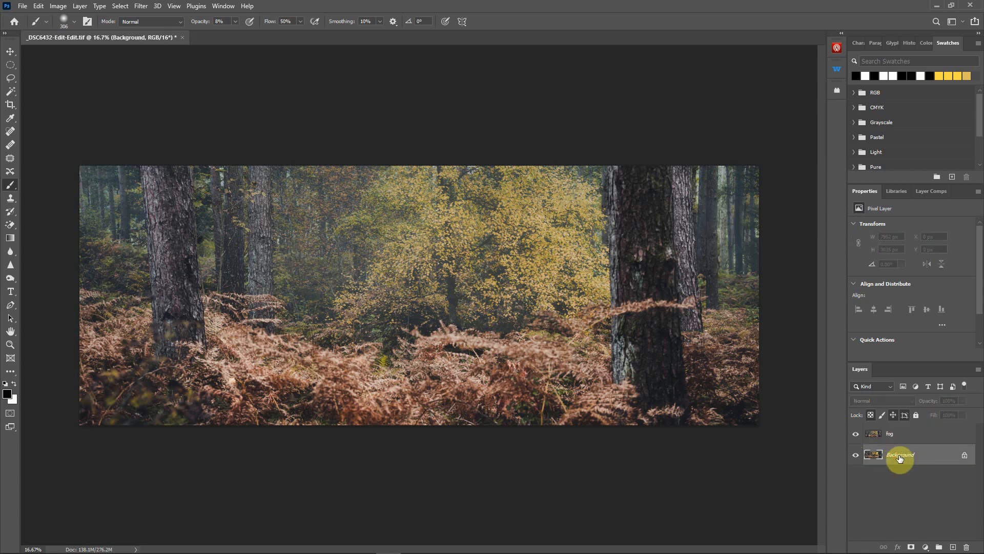
{"action": "left_click", "coordinate": [889, 433]}
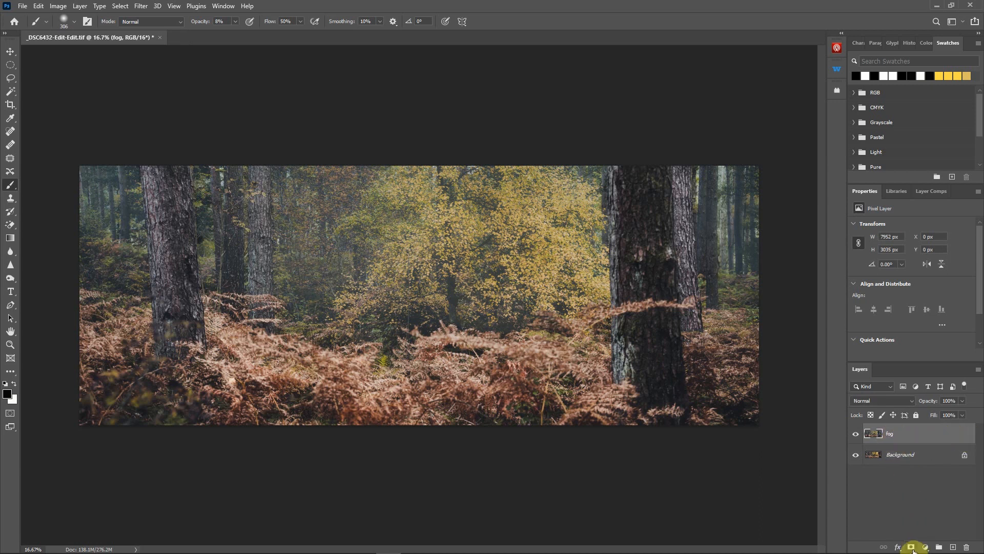
Add a white layer mask to the fog layer for painting out the haze.
{"action": "left_click", "coordinate": [909, 546]}
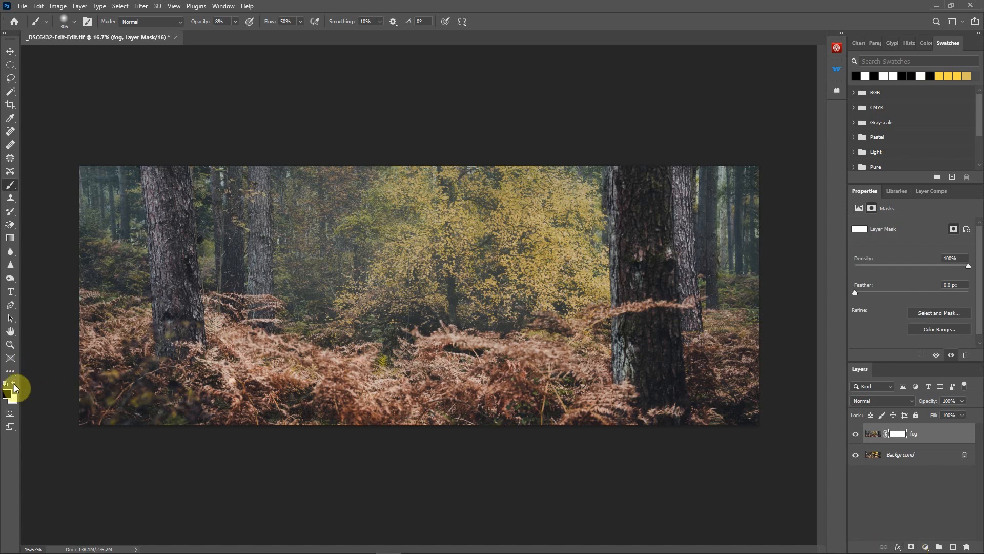
{"action": "mouse_move", "coordinate": [410, 277]}
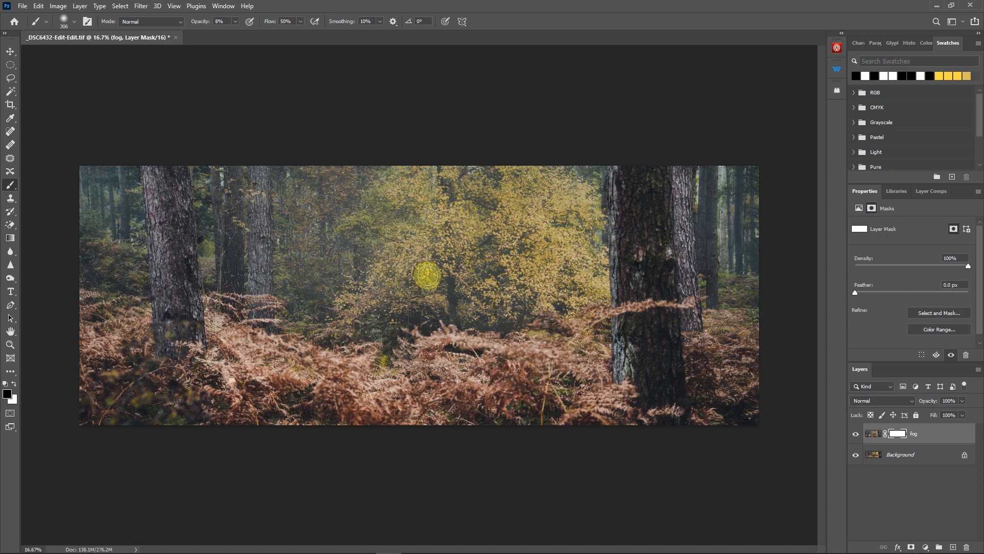
{"action": "mouse_move", "coordinate": [414, 284]}
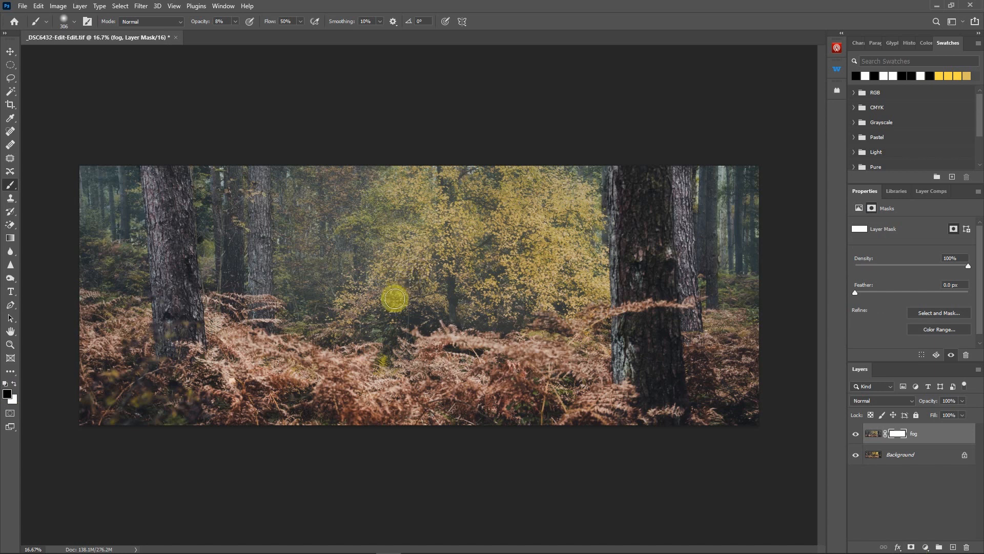
{"action": "mouse_move", "coordinate": [358, 298]}
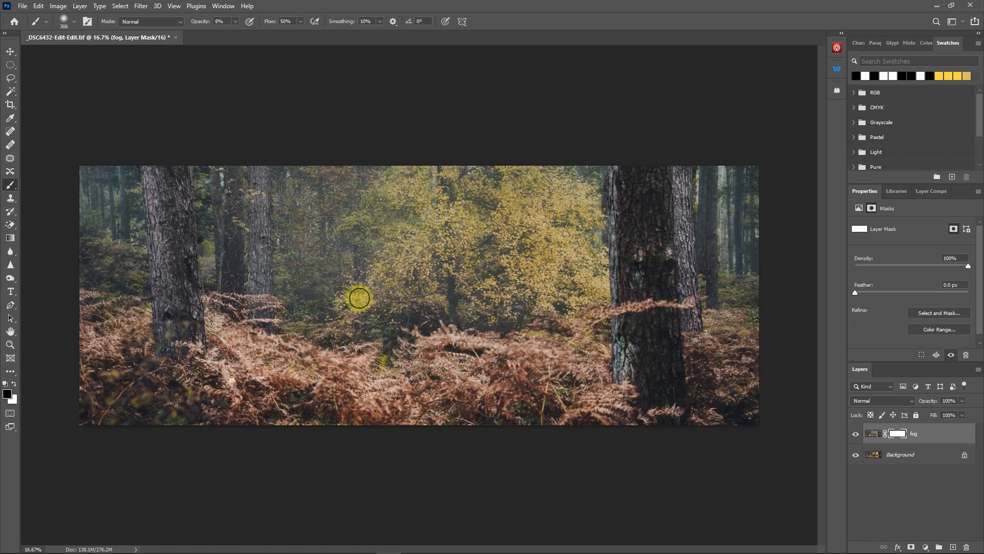
{"action": "mouse_move", "coordinate": [406, 284]}
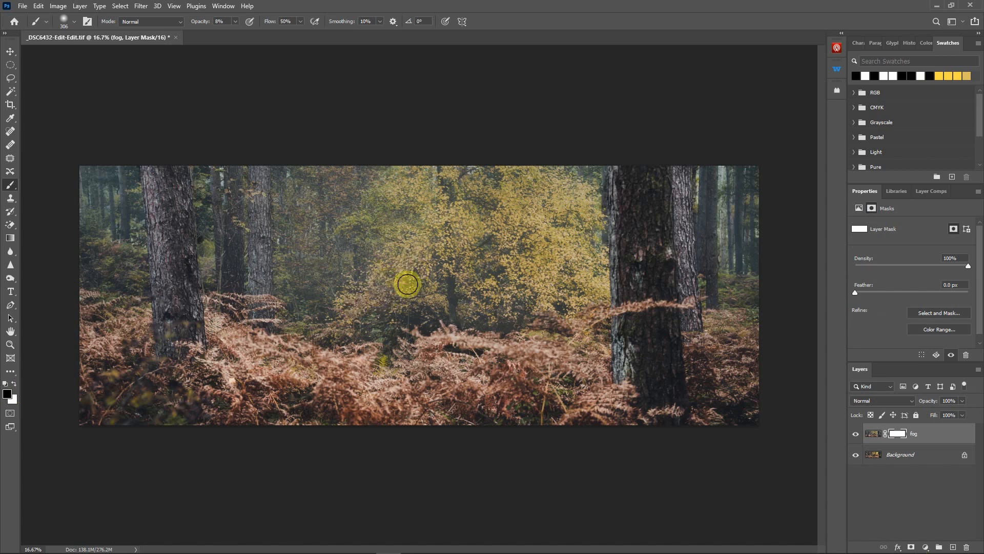
{"action": "mouse_move", "coordinate": [400, 193]}
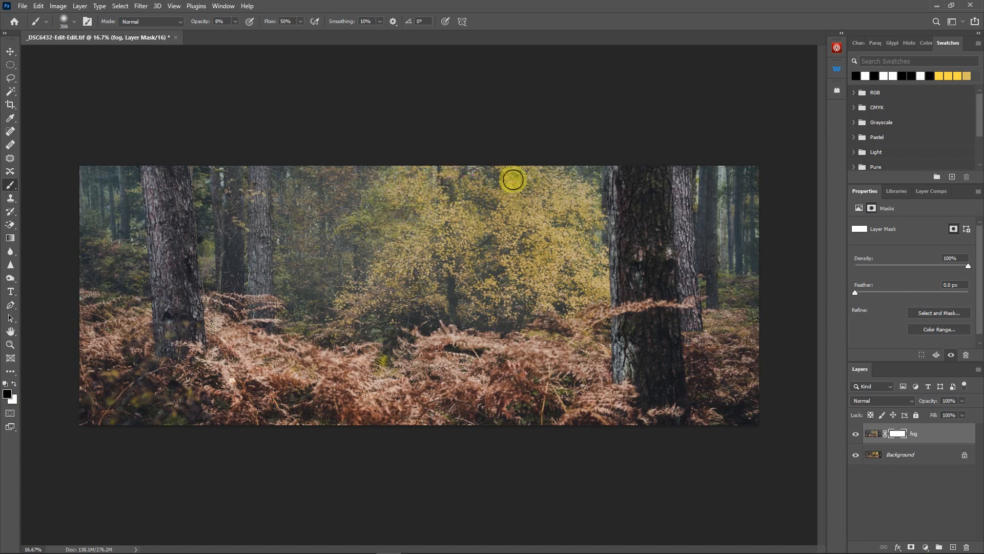
{"action": "mouse_move", "coordinate": [536, 233]}
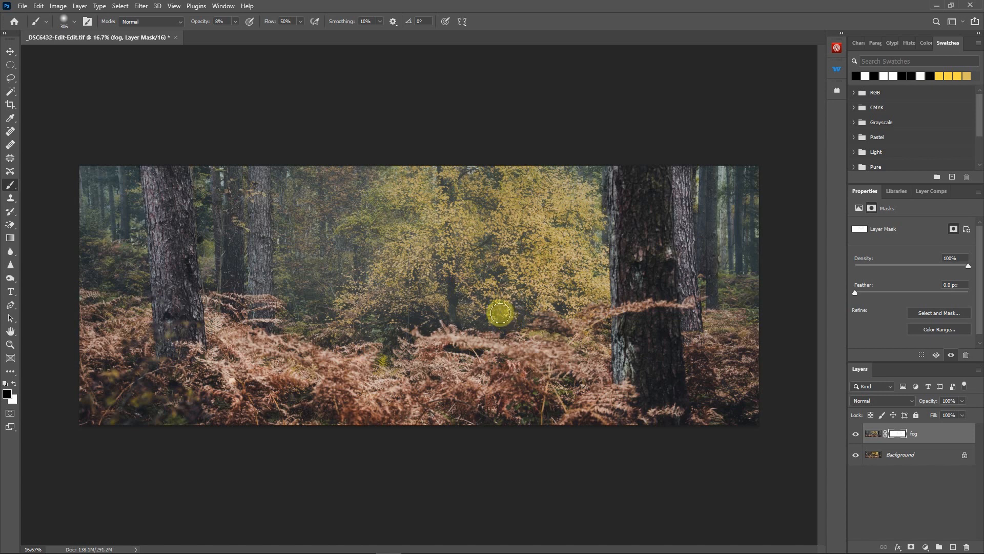
{"action": "mouse_move", "coordinate": [549, 212]}
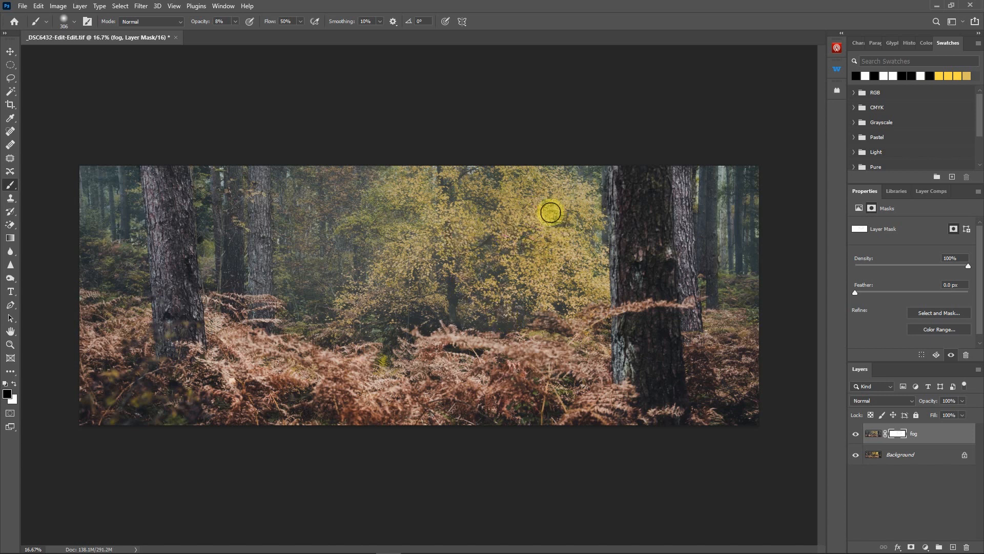
{"action": "mouse_move", "coordinate": [550, 194]}
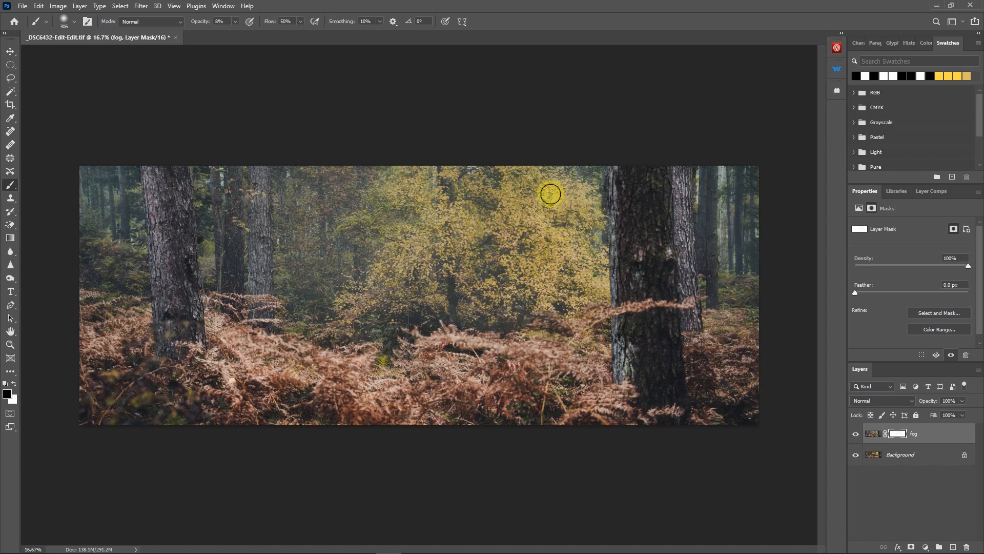
{"action": "mouse_move", "coordinate": [460, 219]}
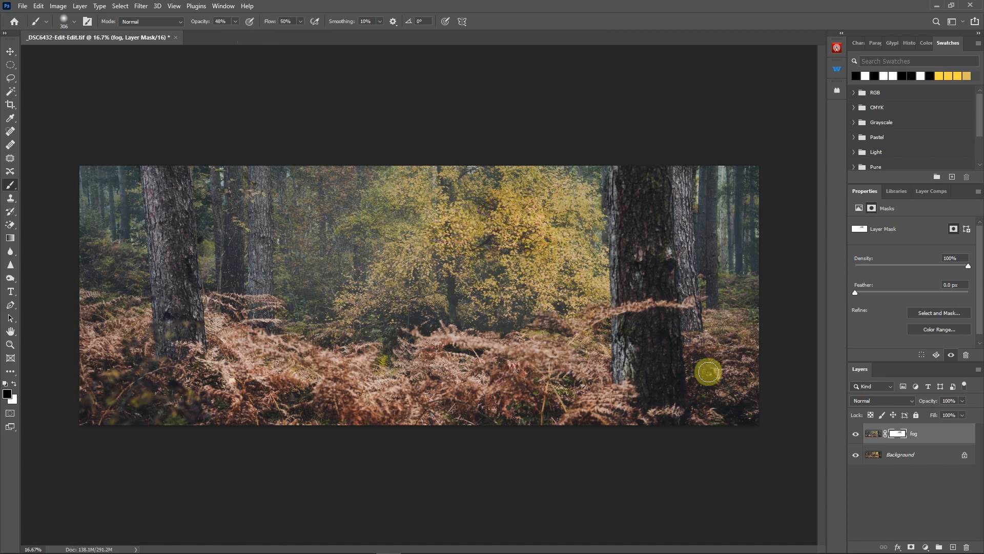
{"action": "mouse_move", "coordinate": [502, 264]}
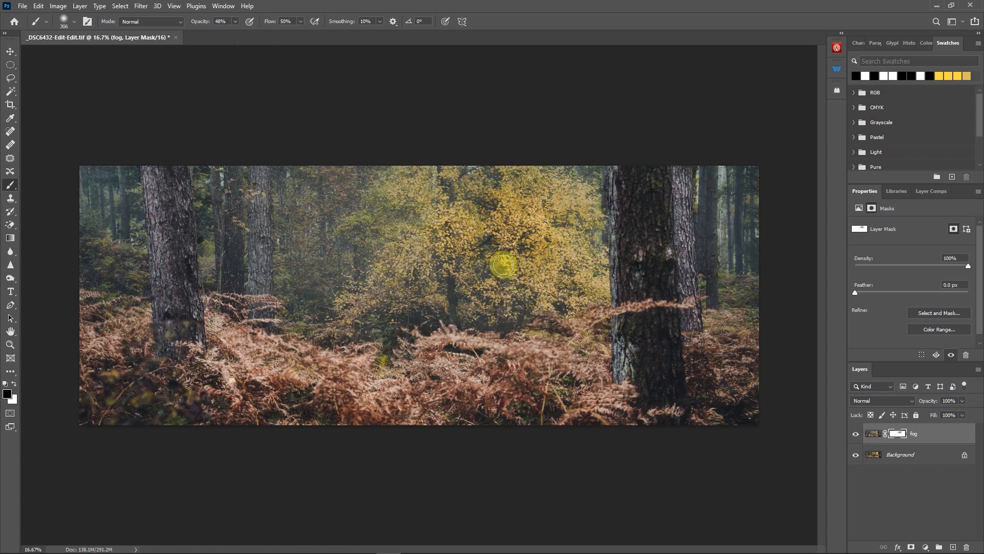
{"action": "mouse_move", "coordinate": [506, 277]}
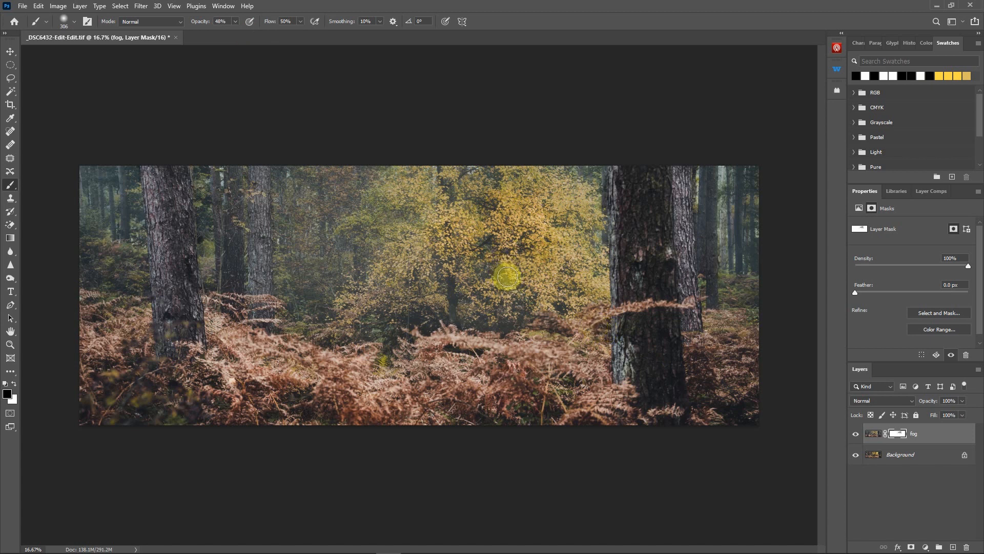